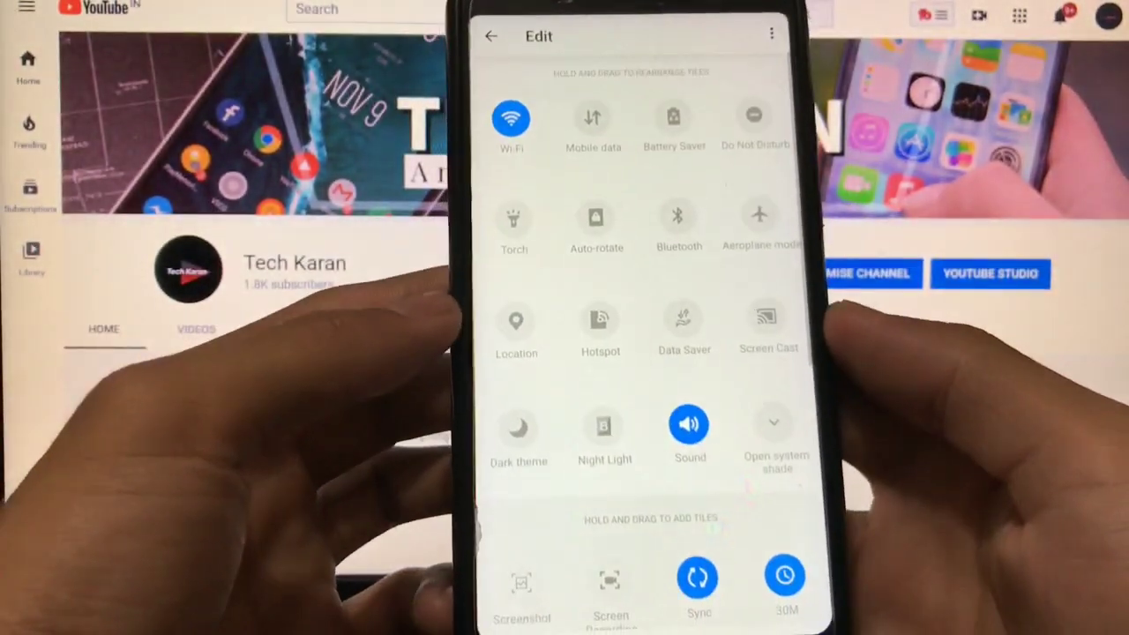
# Scroll the One Shade settings to reach the Layout page.
pyautogui.scroll(-3)
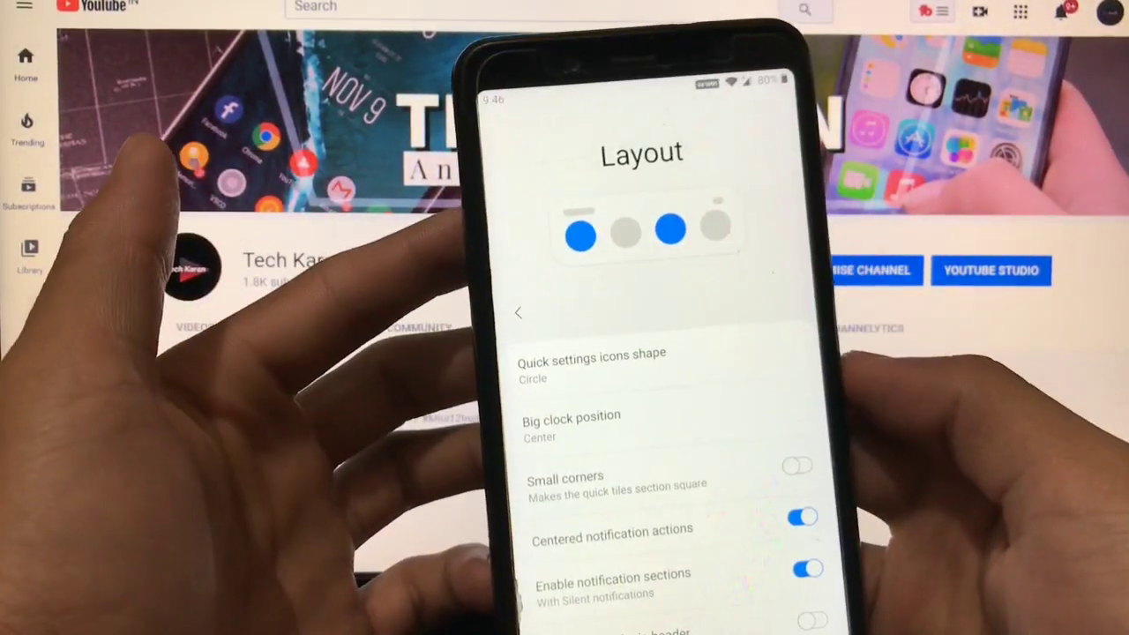
# Choose Quick settings icons shape and decline the premium upgrade with 'No, thanks'.
pyautogui.click(590, 361)
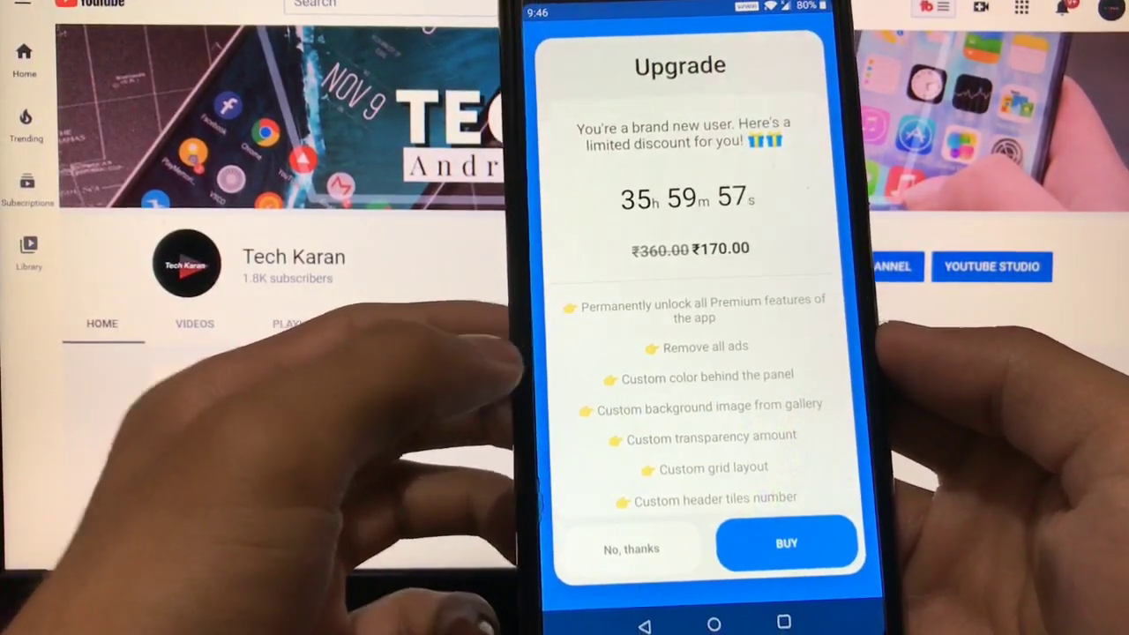
pyautogui.click(632, 549)
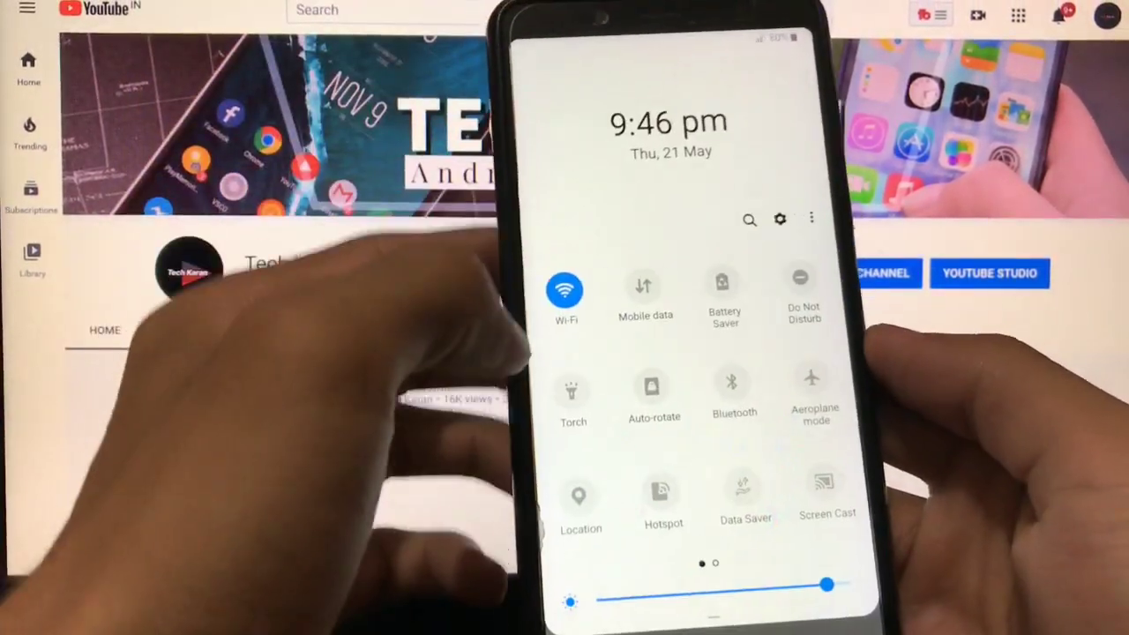
# Return to the Layout settings to set the icon shape to Hexagon.
pyautogui.click(780, 219)
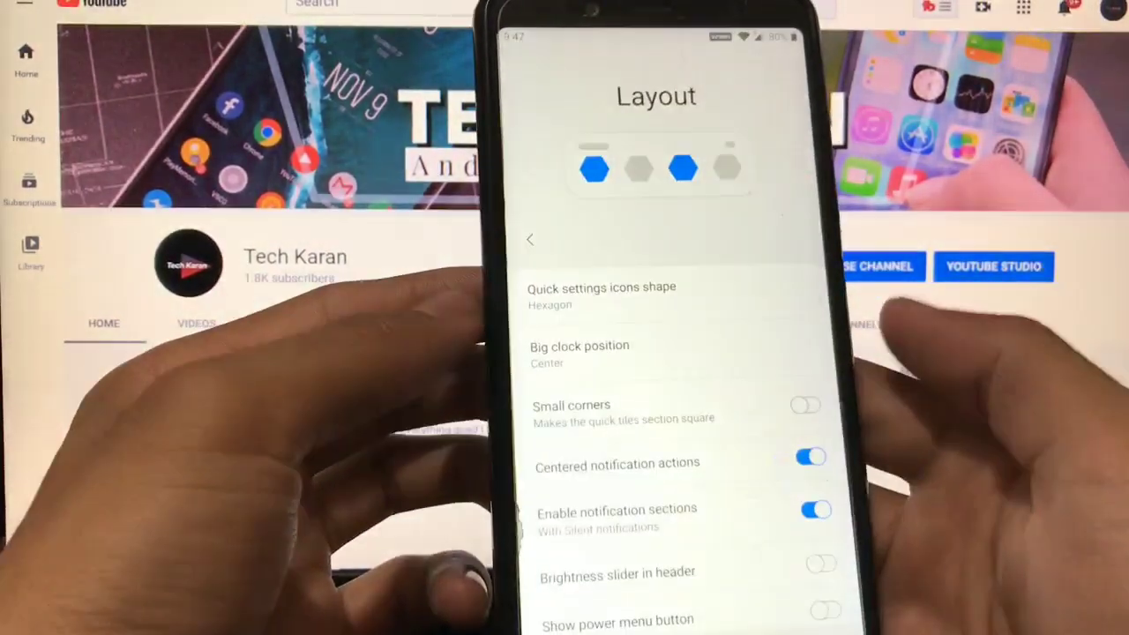
# Turn on the header brightness slider and dismiss the upgrade offer, landing in Google Play.
pyautogui.click(579, 351)
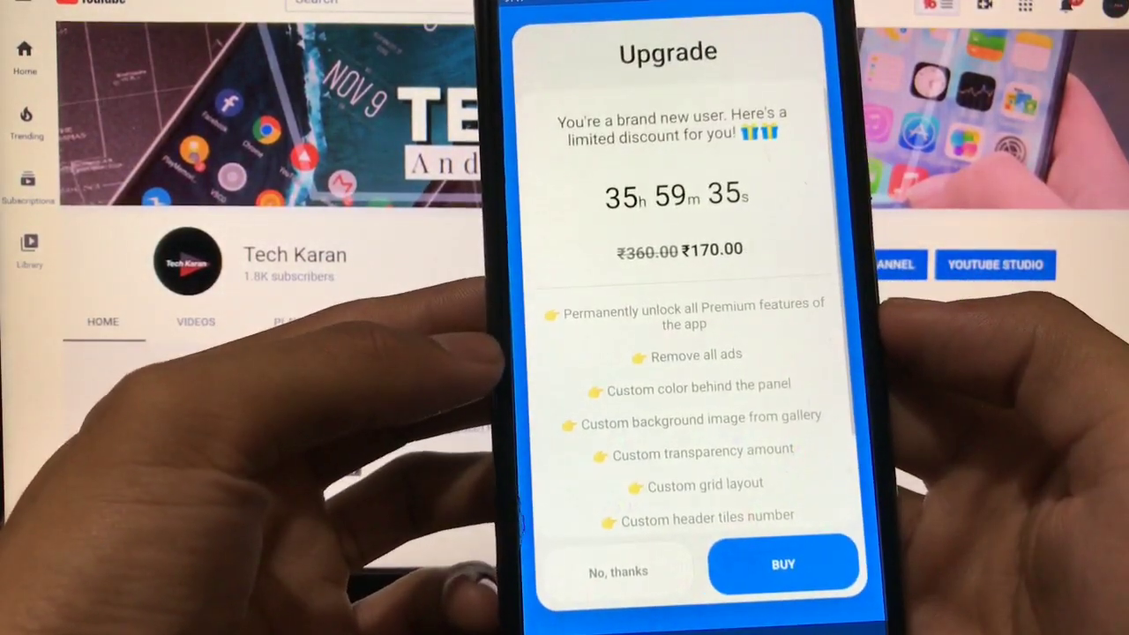
pyautogui.click(617, 572)
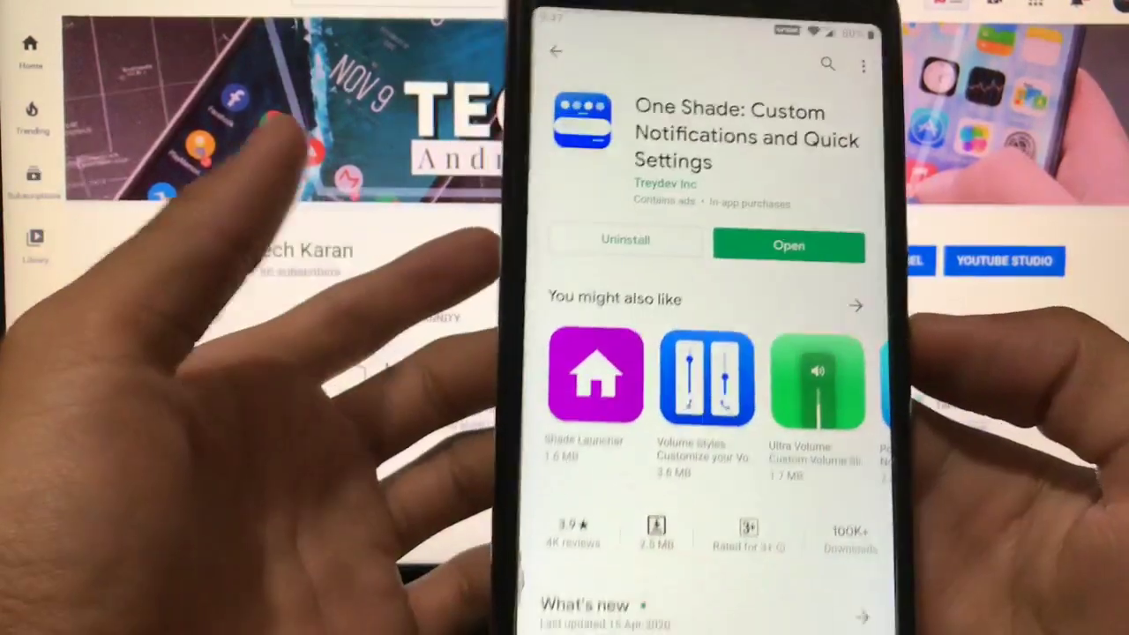
# Launch One Shade from its store listing and scroll through the Layout settings.
pyautogui.click(787, 245)
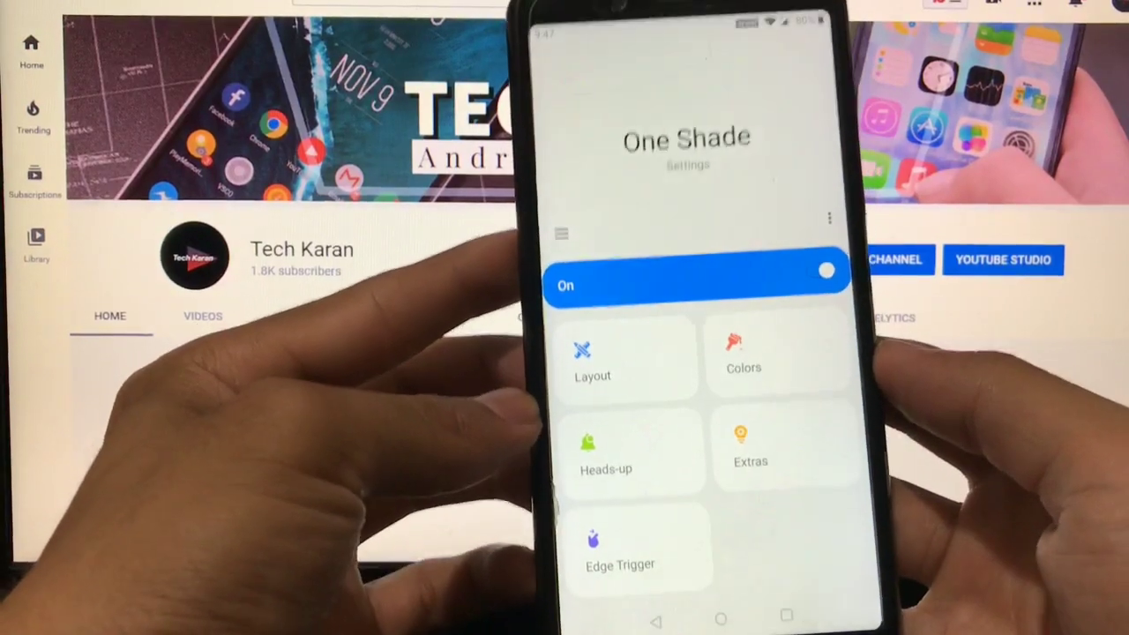
pyautogui.click(593, 357)
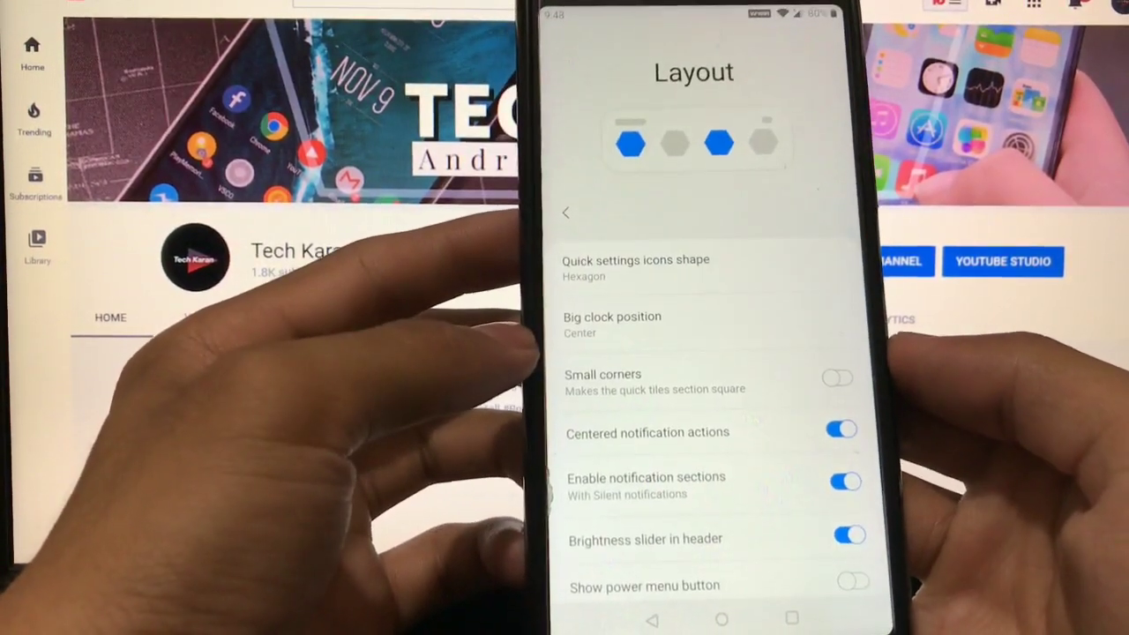
pyautogui.scroll(-3)
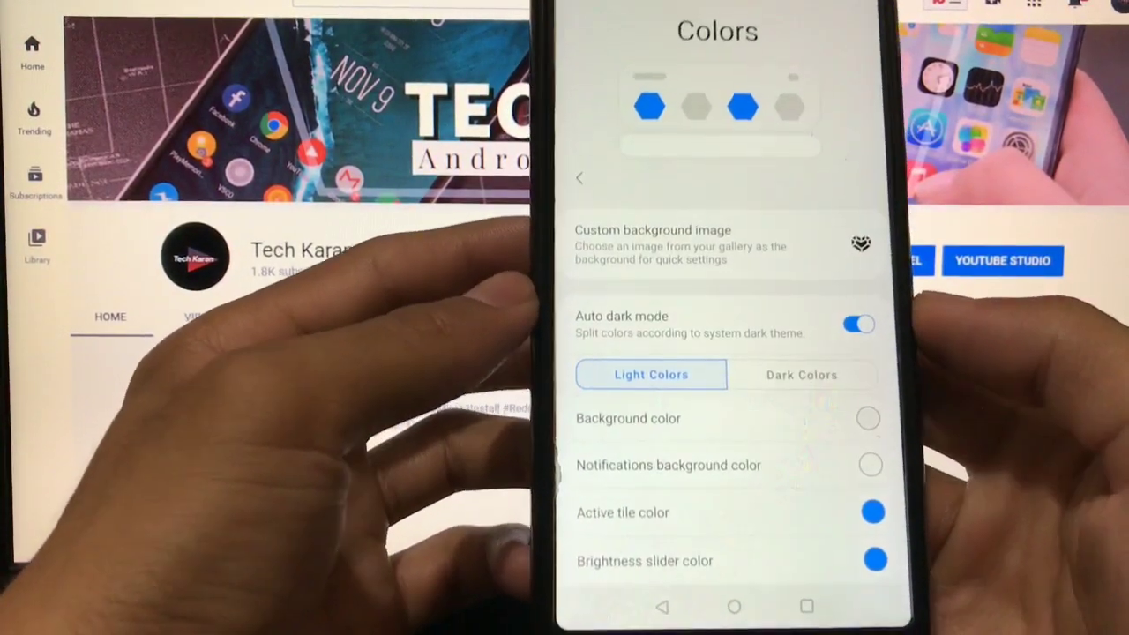
# Preview the Dark Colors set, switch back to Light Colors, and return to the main settings.
pyautogui.click(801, 374)
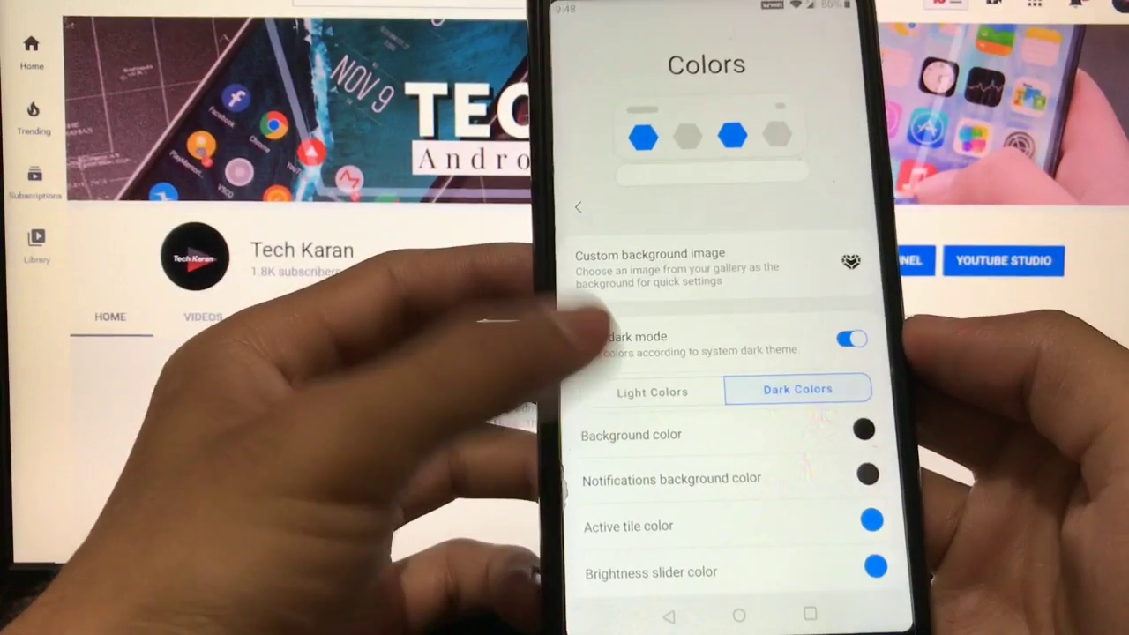
pyautogui.click(651, 392)
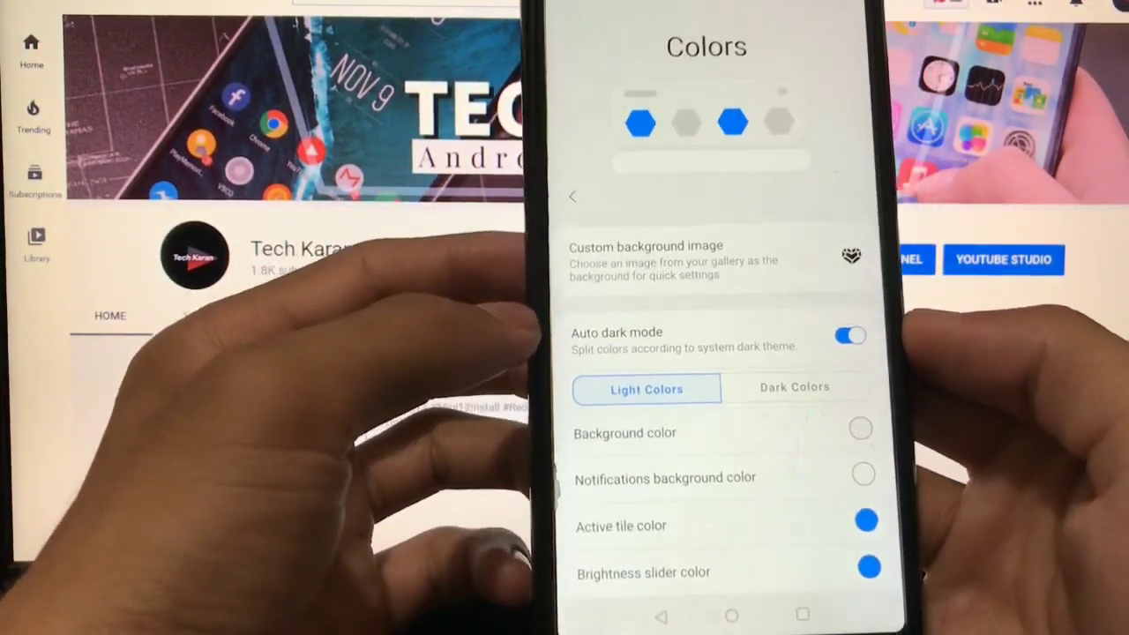
pyautogui.click(861, 429)
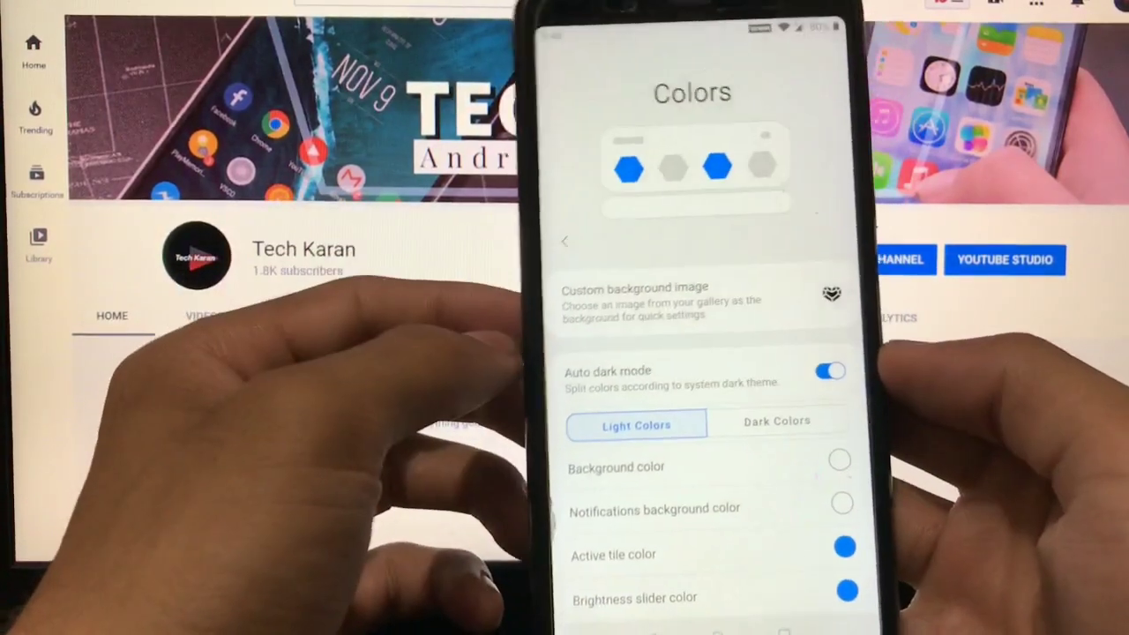
pyautogui.click(565, 240)
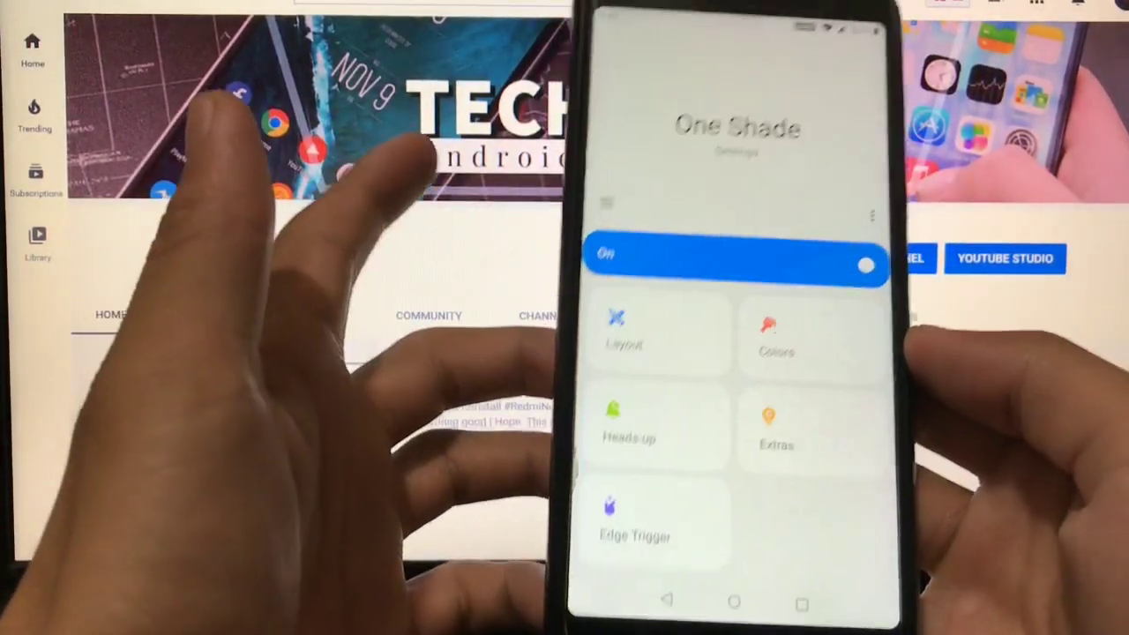
# Review the Heads-up settings, go back, and open the Extras page.
pyautogui.click(628, 429)
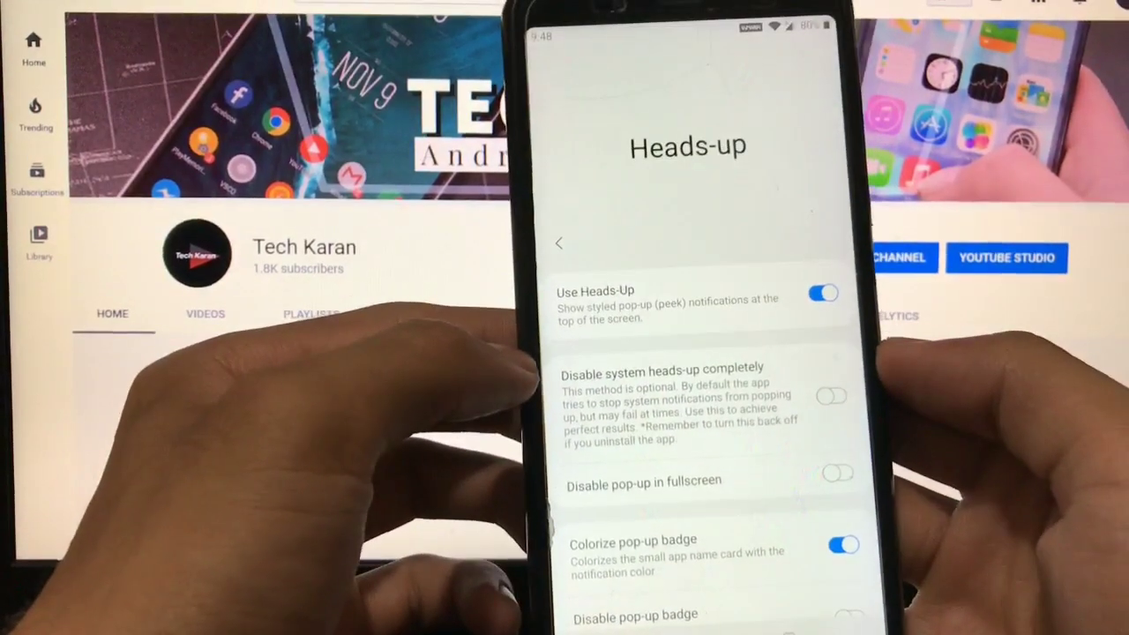
pyautogui.click(558, 243)
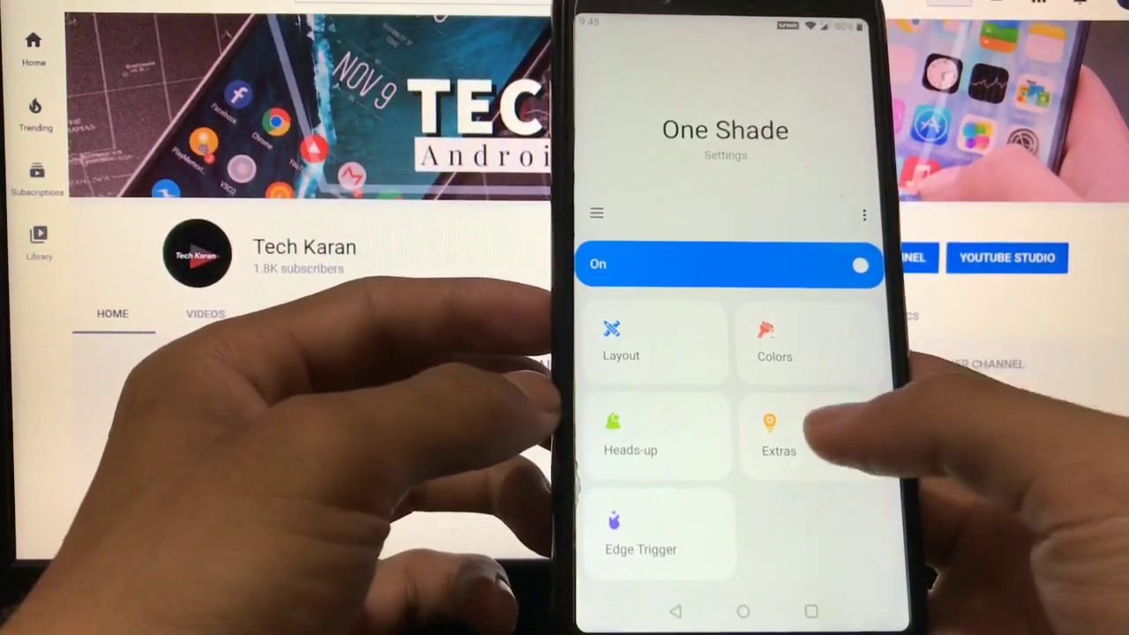
pyautogui.click(778, 438)
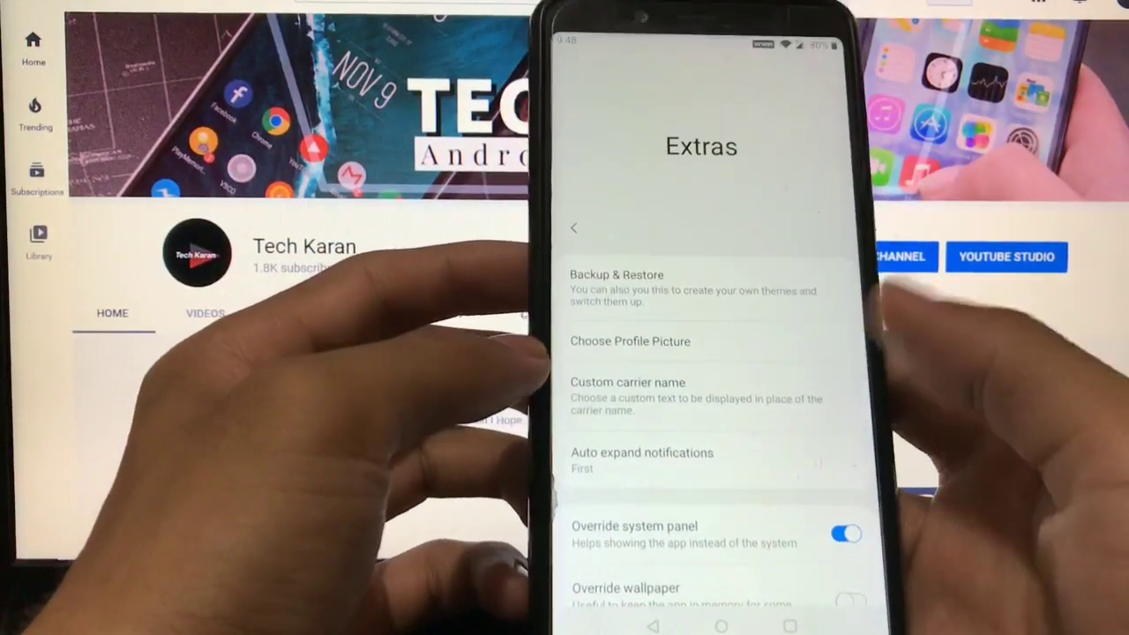
# Scroll the Extras page, then open the Edge Trigger settings.
pyautogui.scroll(-3)
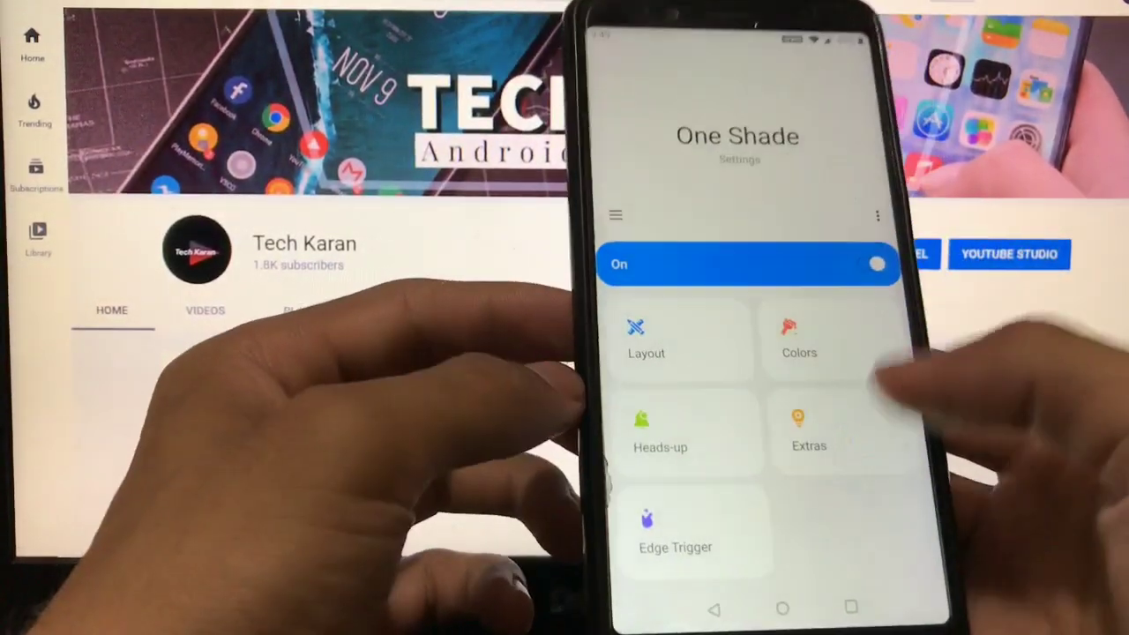
pyautogui.click(675, 530)
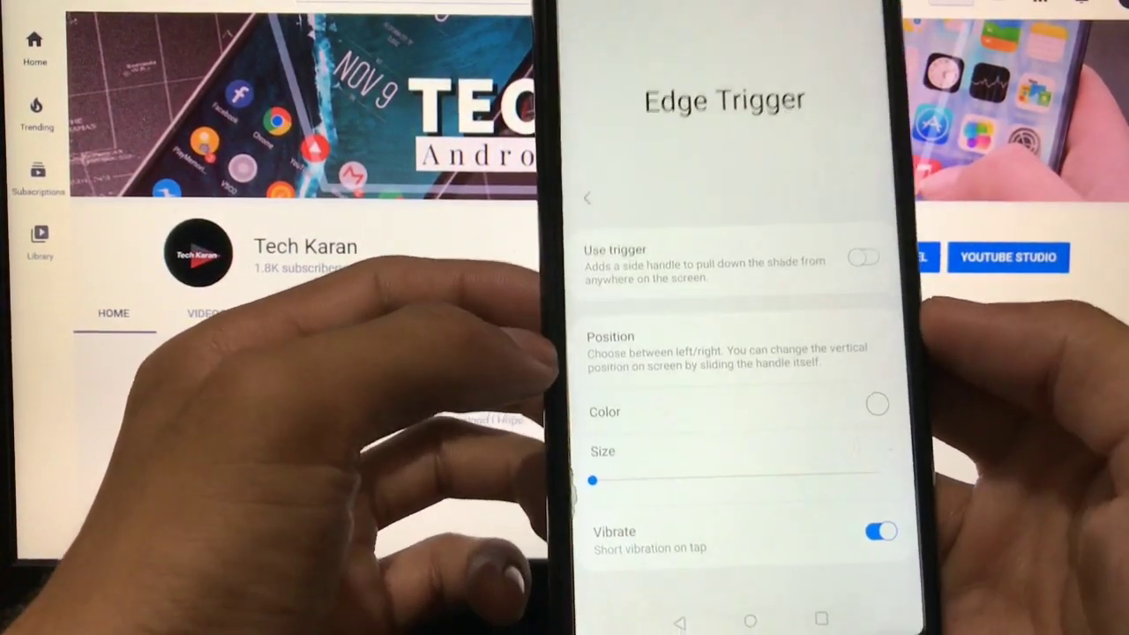